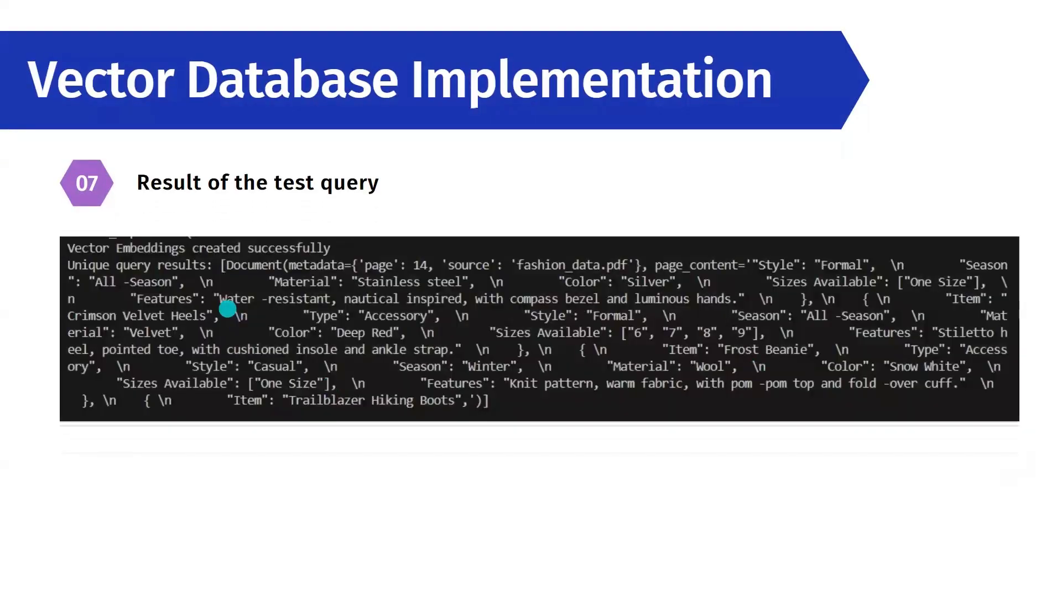
Advance to the slide where the running FashionBot app is shown in the browser.
key(Right)
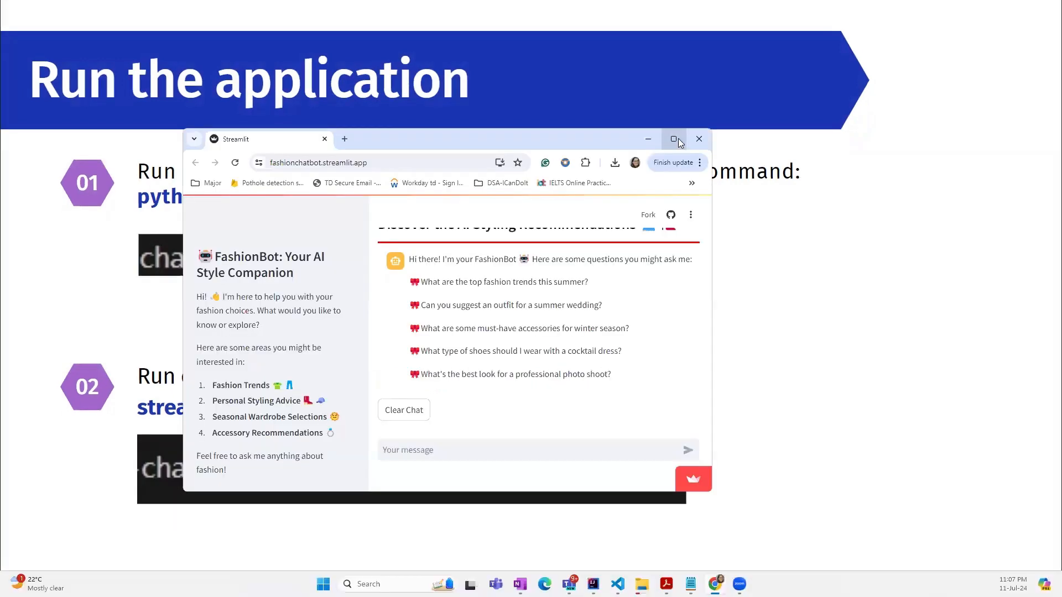
Maximize the chatbot window and ask 'What are the top fashion trends this summer?'.
click(674, 139)
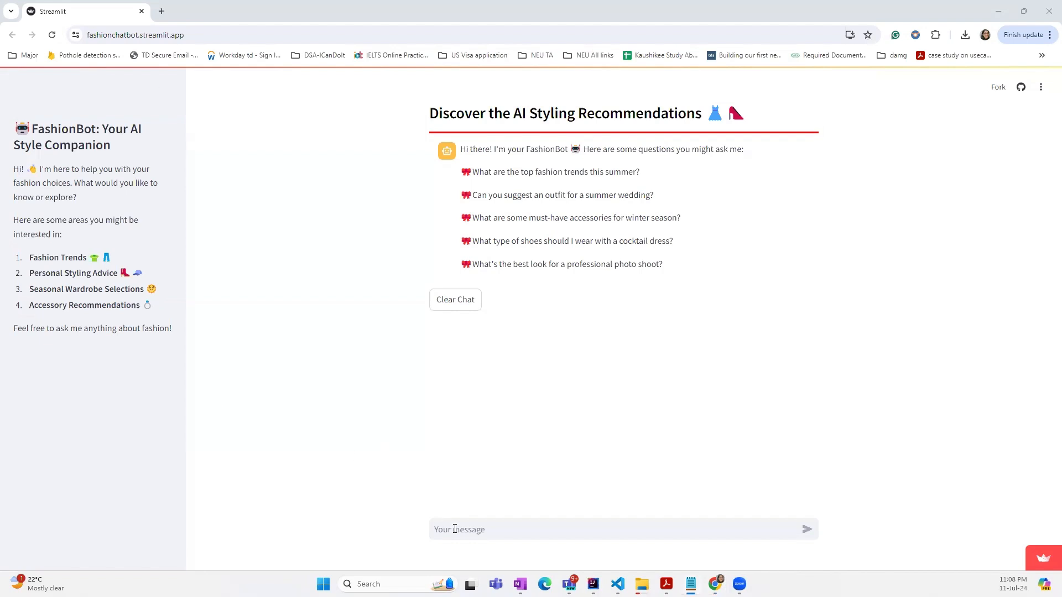
click(554, 171)
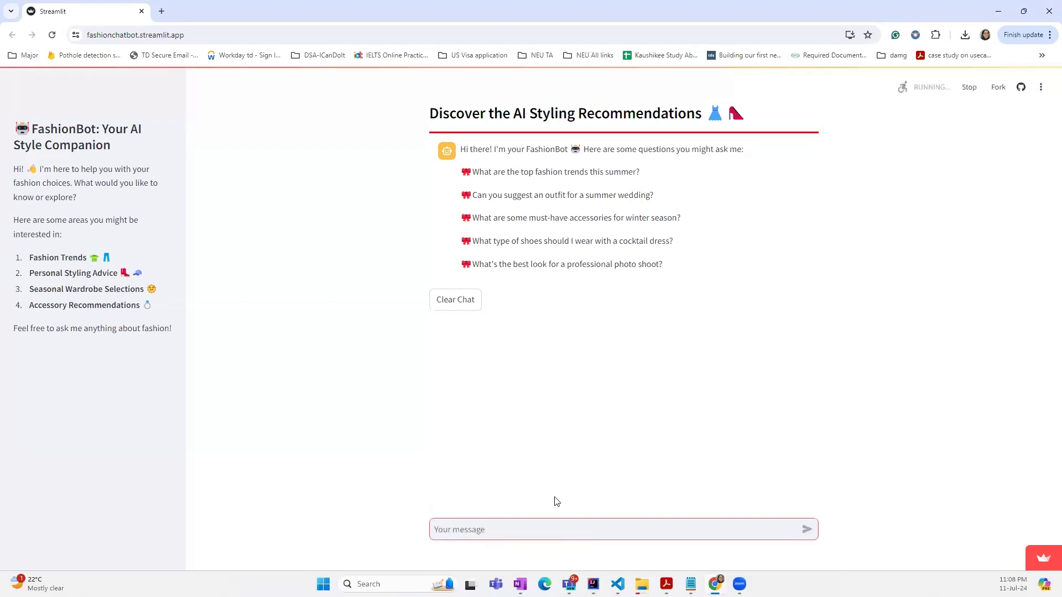
click(555, 171)
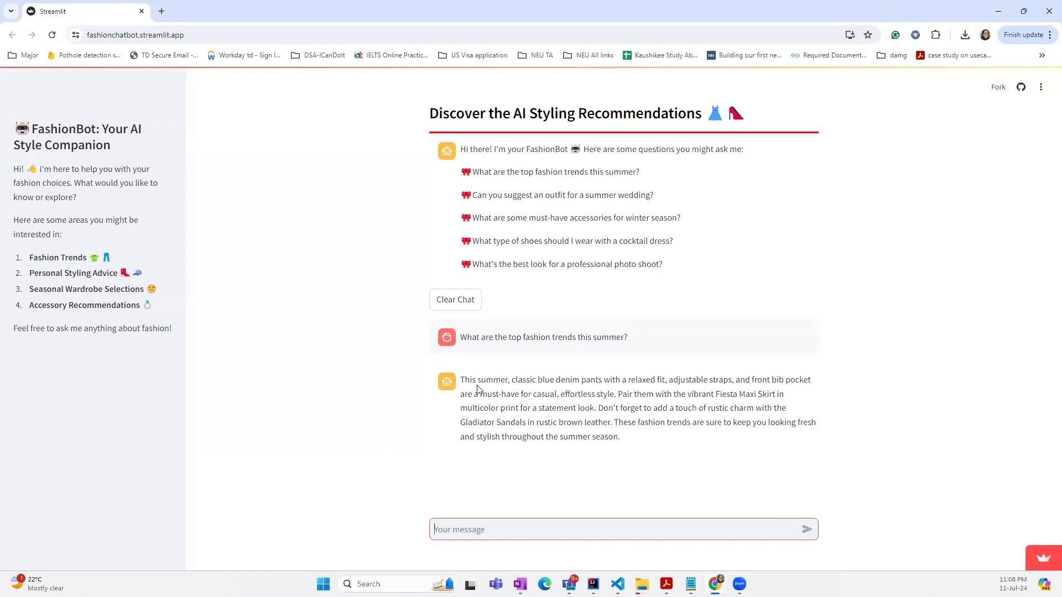
mouse_move(564, 384)
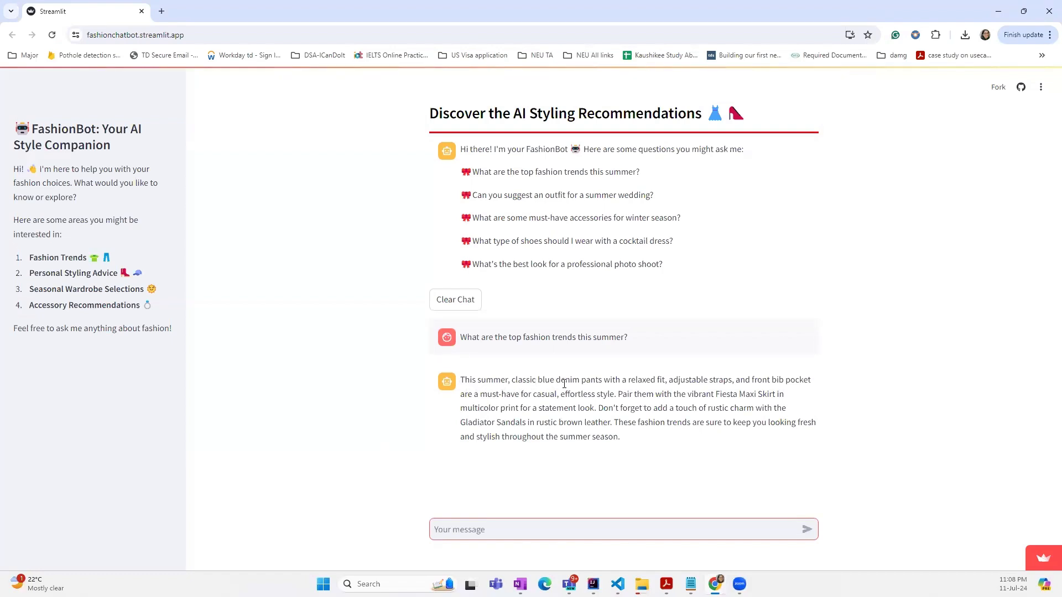
mouse_move(713, 384)
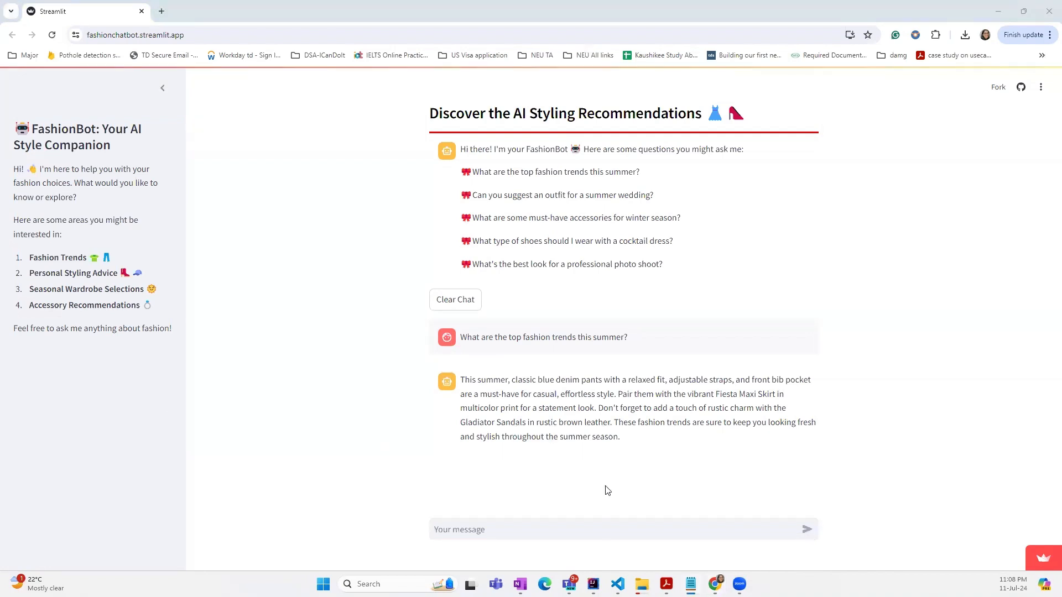
Send 'What type of shoes should I wear with a cocktail dress?' and get the Crimson Velvet Heels answer.
text(What type of shoes should I wear with a cocktail dress?)
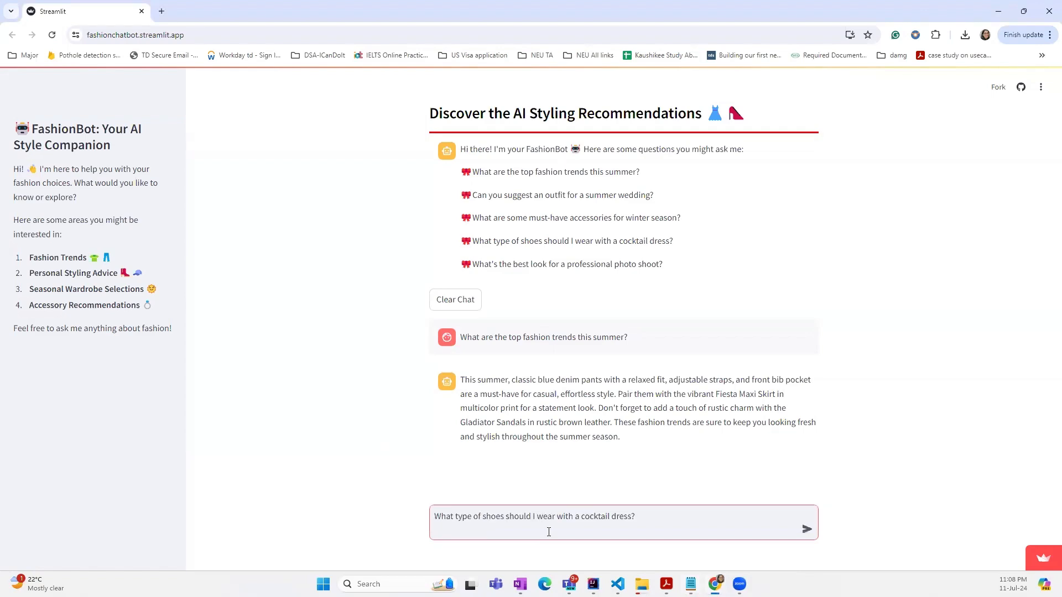
click(806, 530)
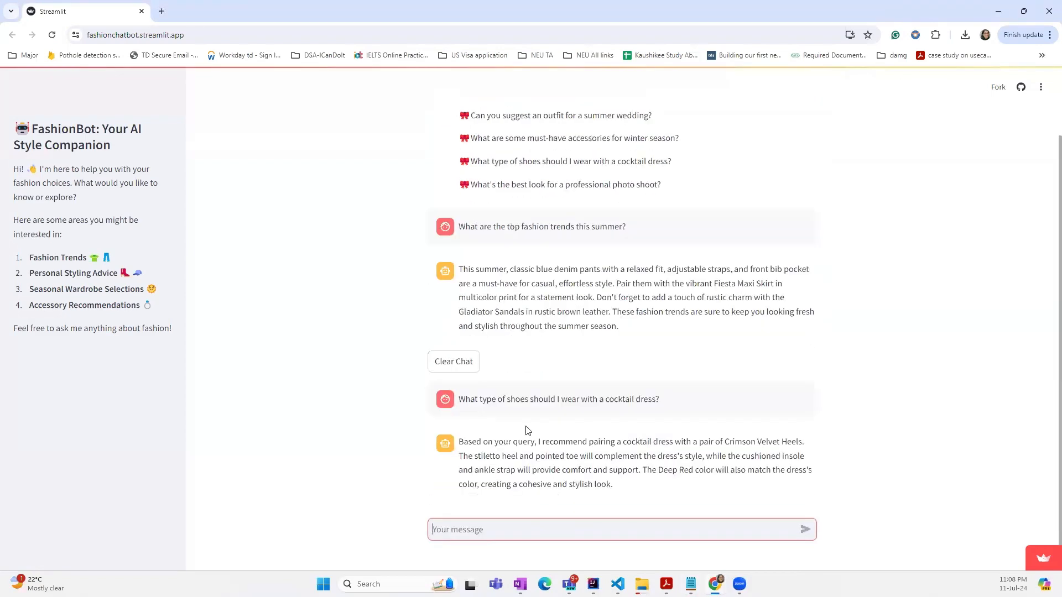
mouse_move(661, 408)
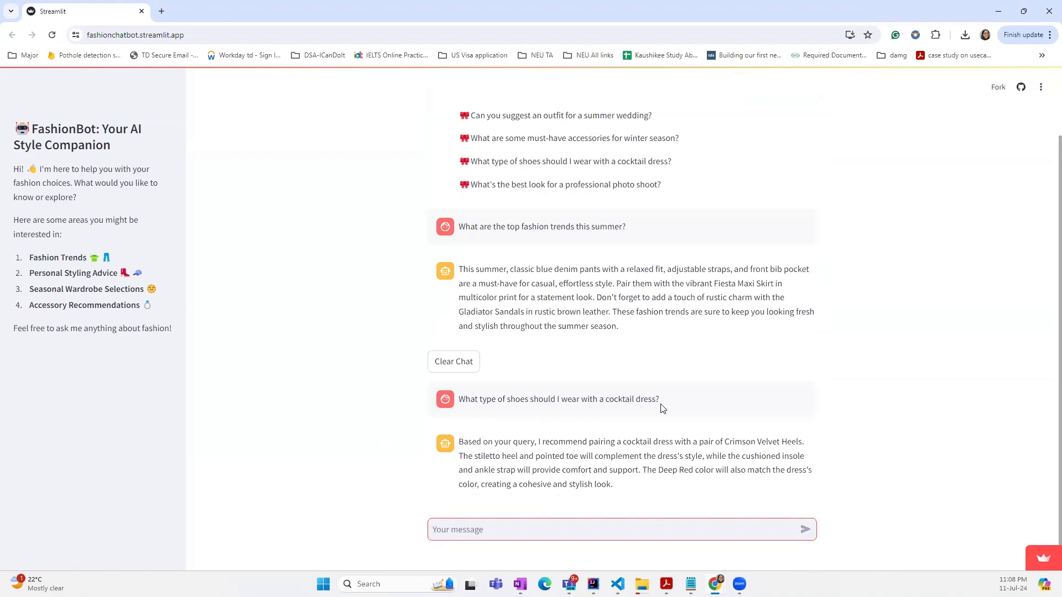
mouse_move(561, 452)
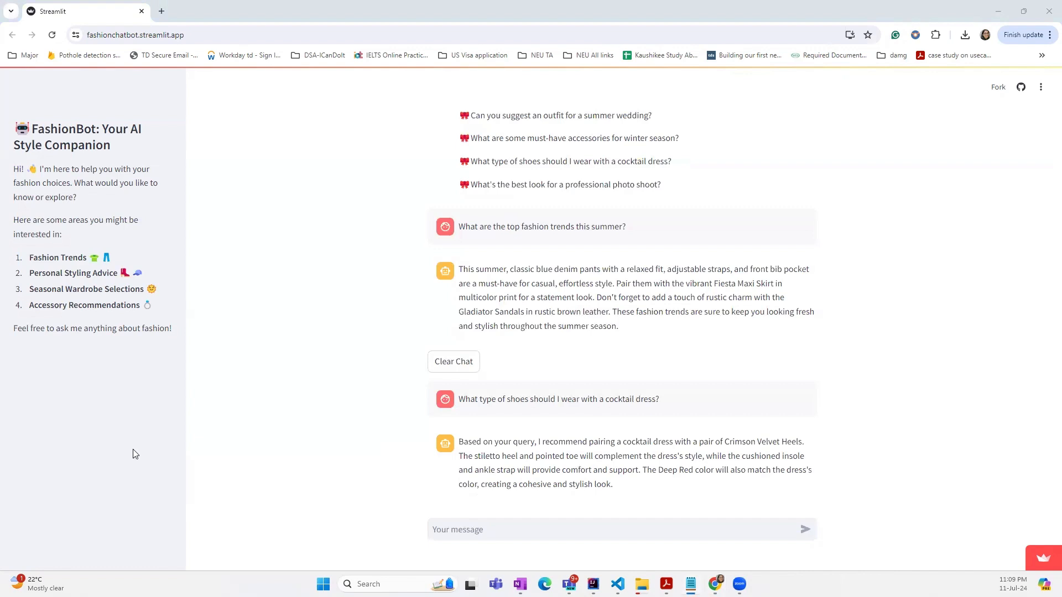
Send the museum-then-lunch-party scenario and highlight the recommended Nomad Leather Backpack.
text(i want to visit a museum in afternoon, and then have lunch party at a place , please suggest me some clothing outfit that will suit both the occasion)
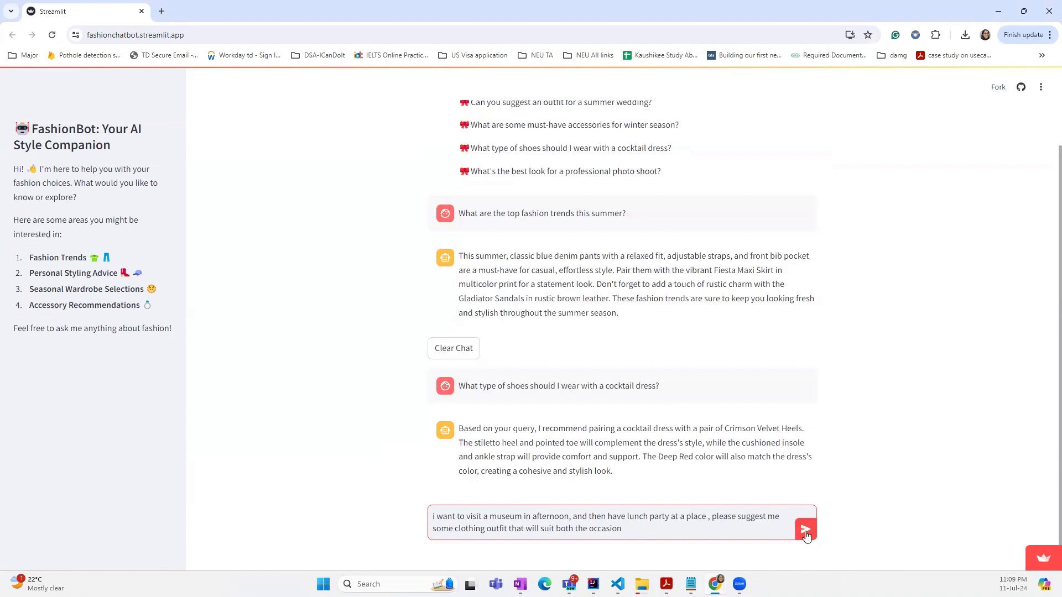
click(805, 528)
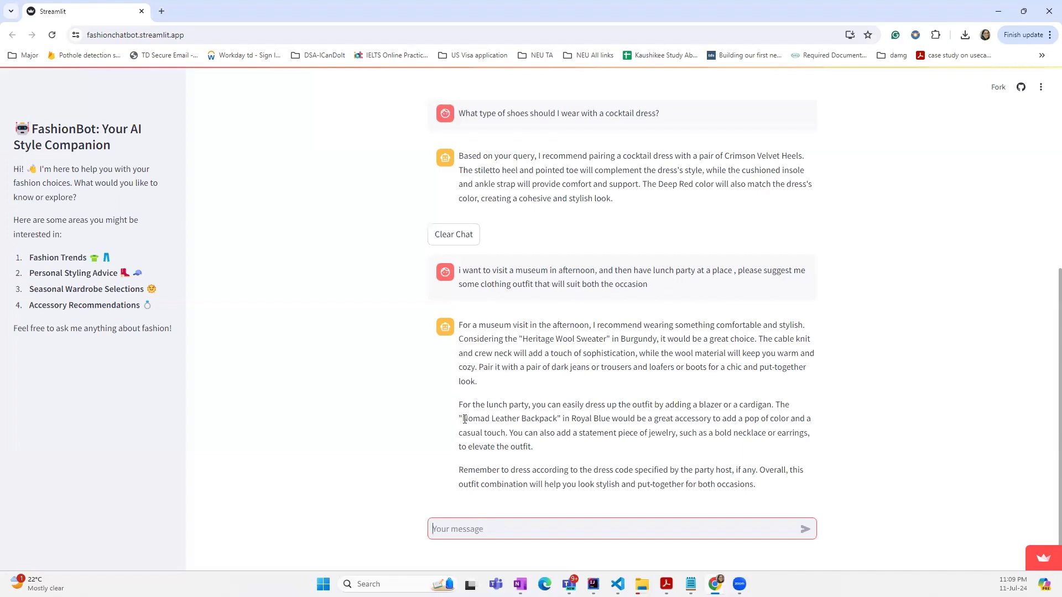
double_click(507, 419)
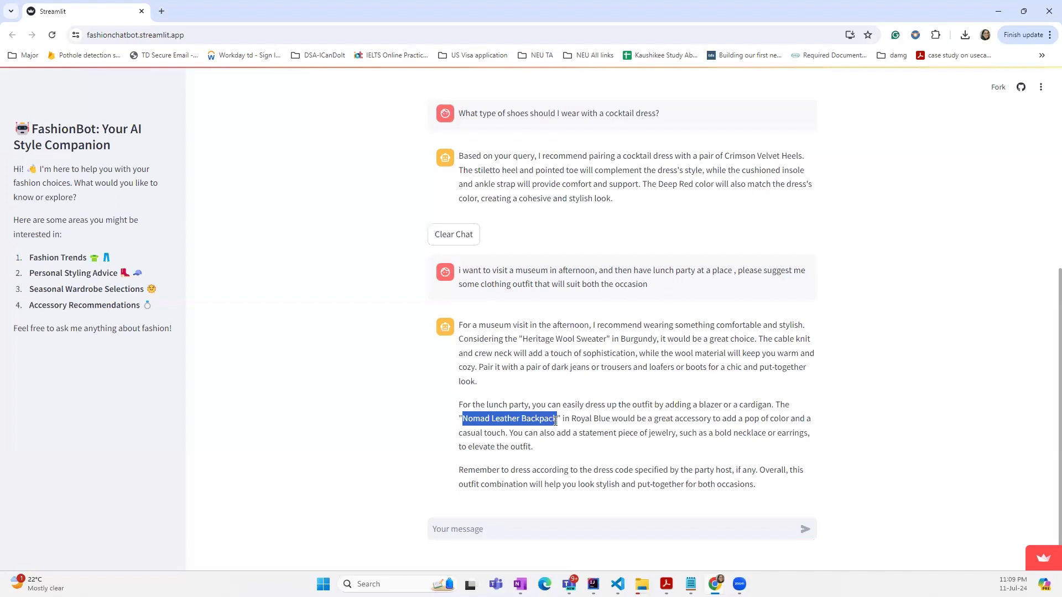
mouse_move(703, 333)
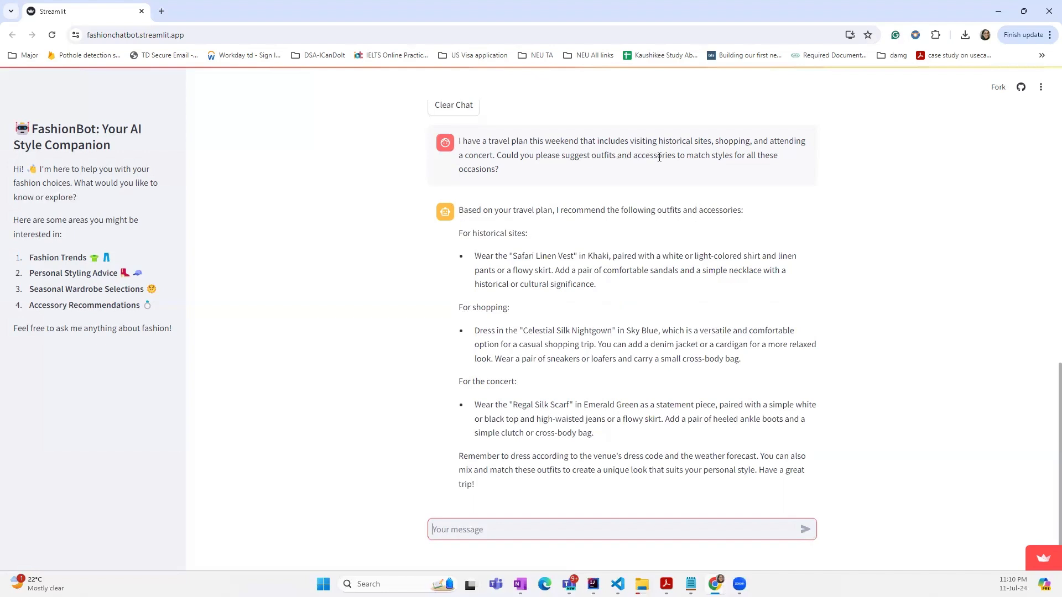
mouse_move(610, 167)
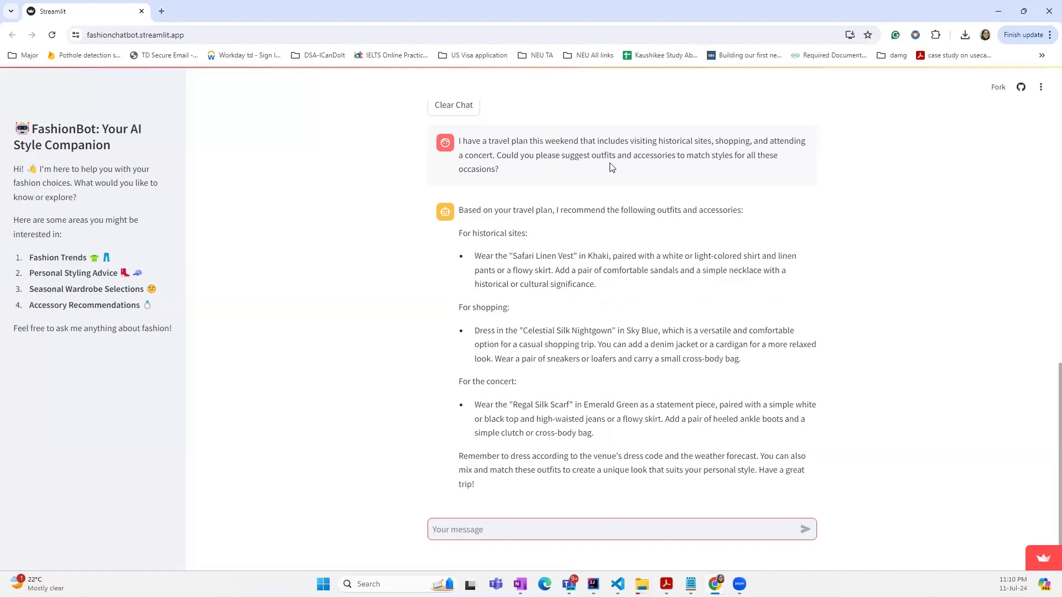
mouse_move(478, 228)
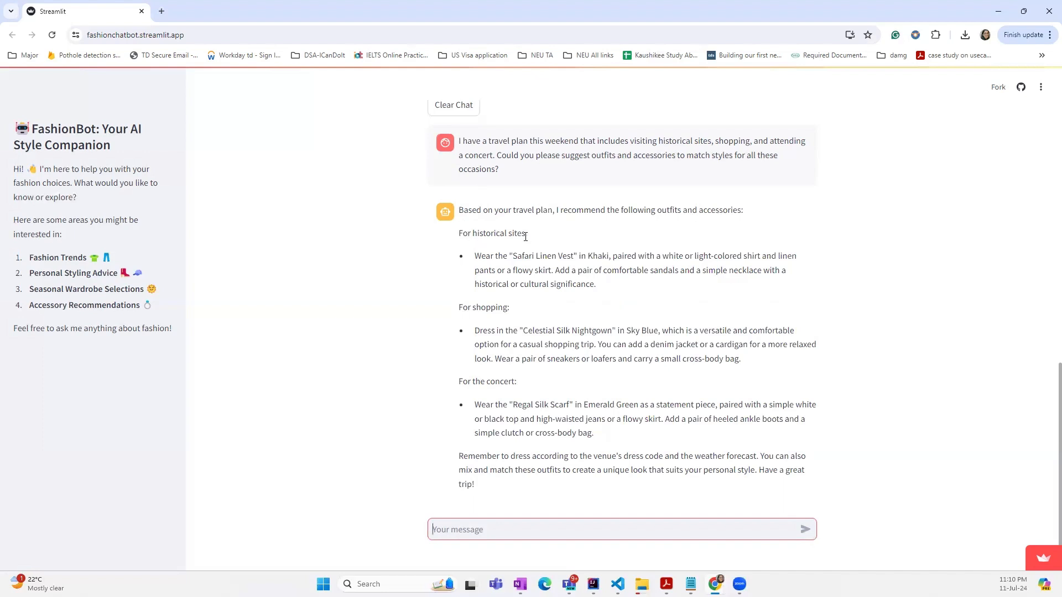
Highlight the heeled ankle boots concert suggestion, then enter the first-date outfit question.
double_click(542, 255)
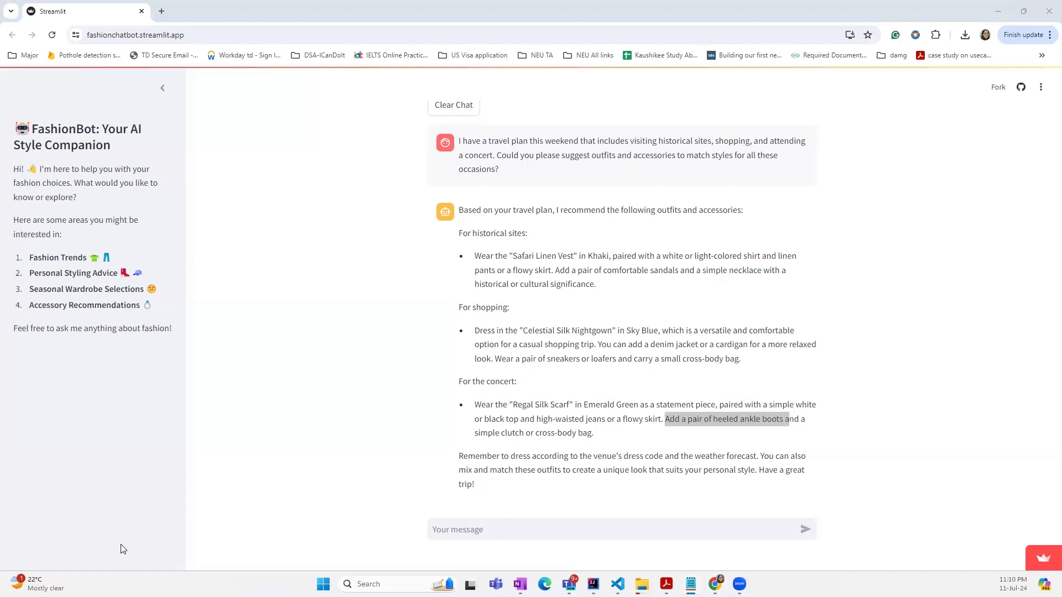
text(I'm going on a first date and want to make a good impression. What should I wear and what are some styling tips?)
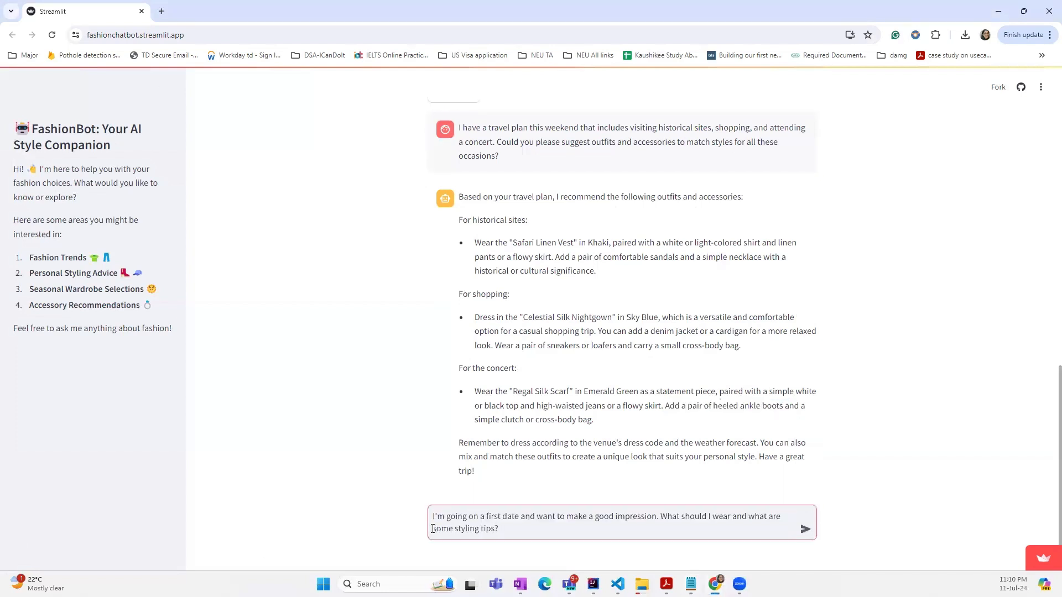
Submit the first-date question and select the men's and women's outfit suggestions in the reply.
click(805, 529)
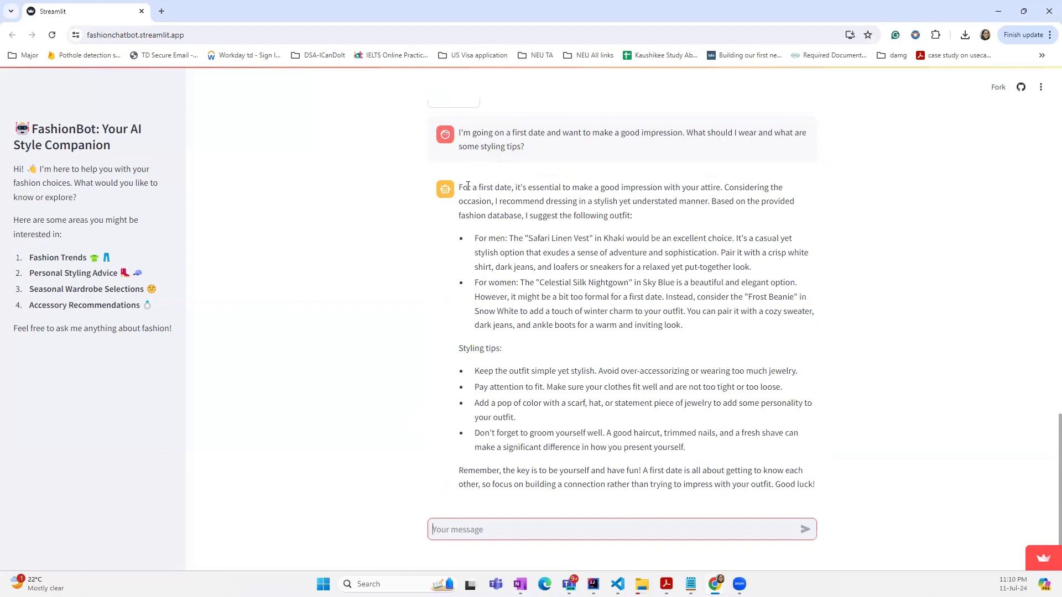
drag(458, 187, 667, 326)
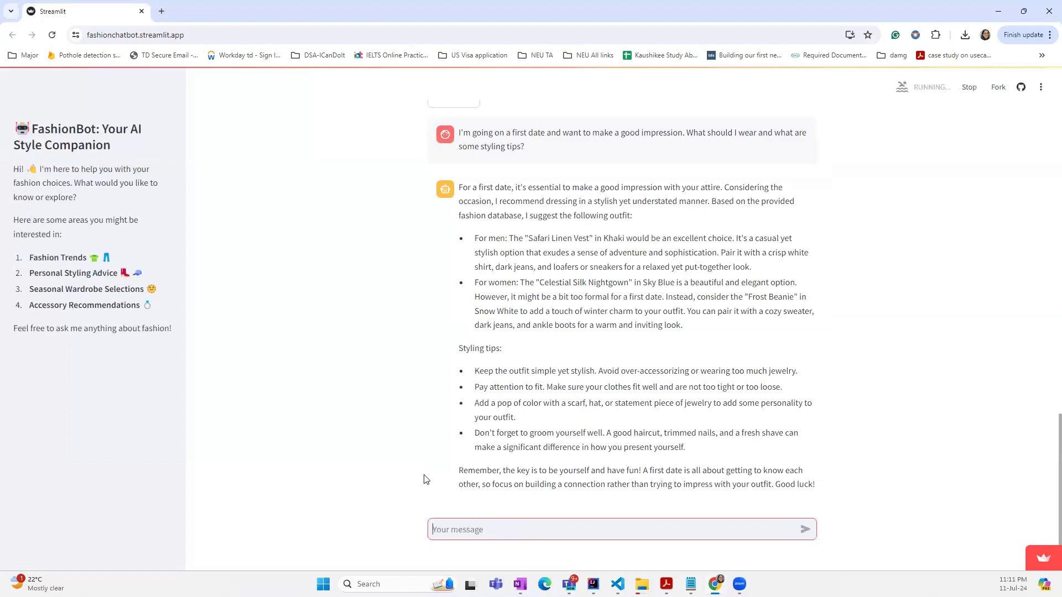
Ask 'Where is movie collection?' and get the reply that only fashion queries are handled.
text(Where is movie collection?)
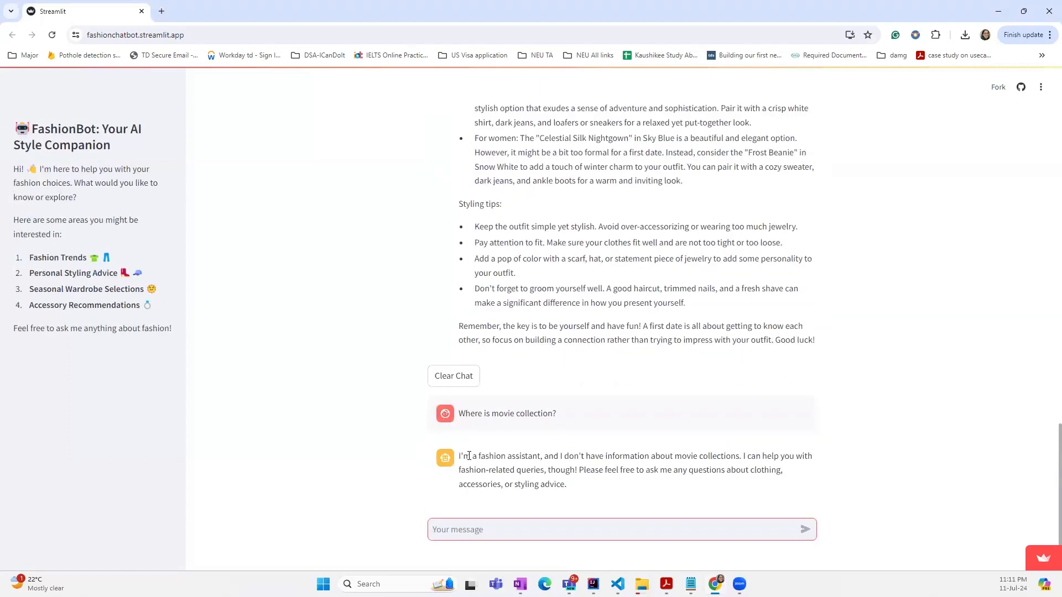
mouse_move(528, 466)
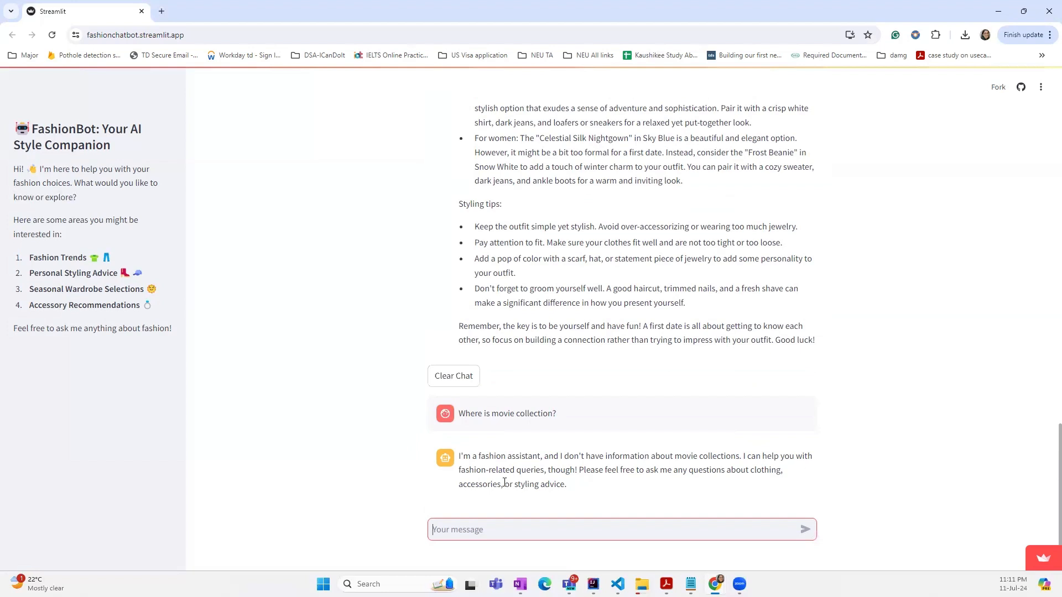
mouse_move(663, 484)
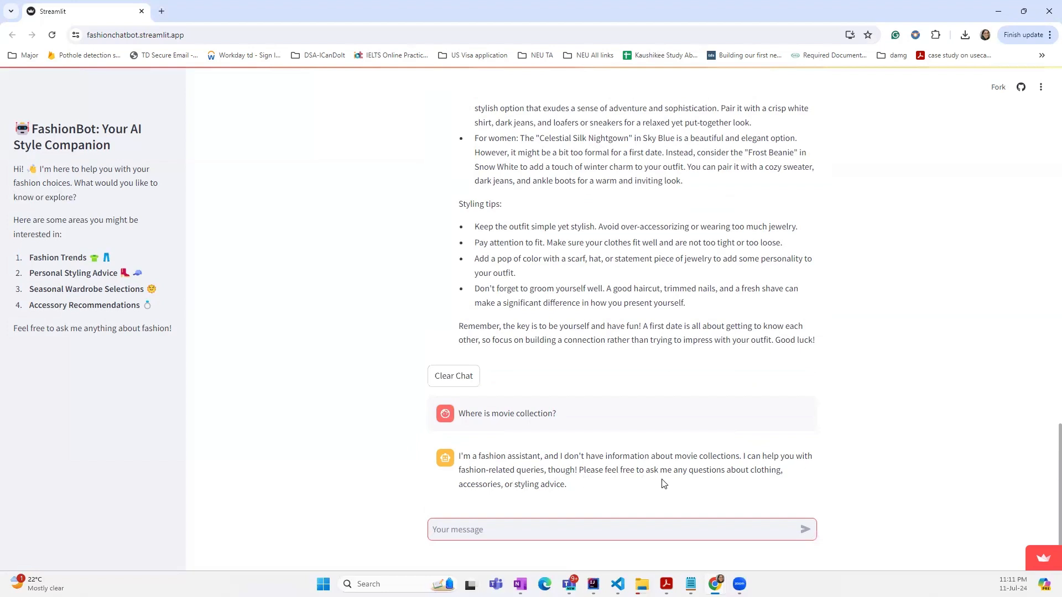
click(619, 530)
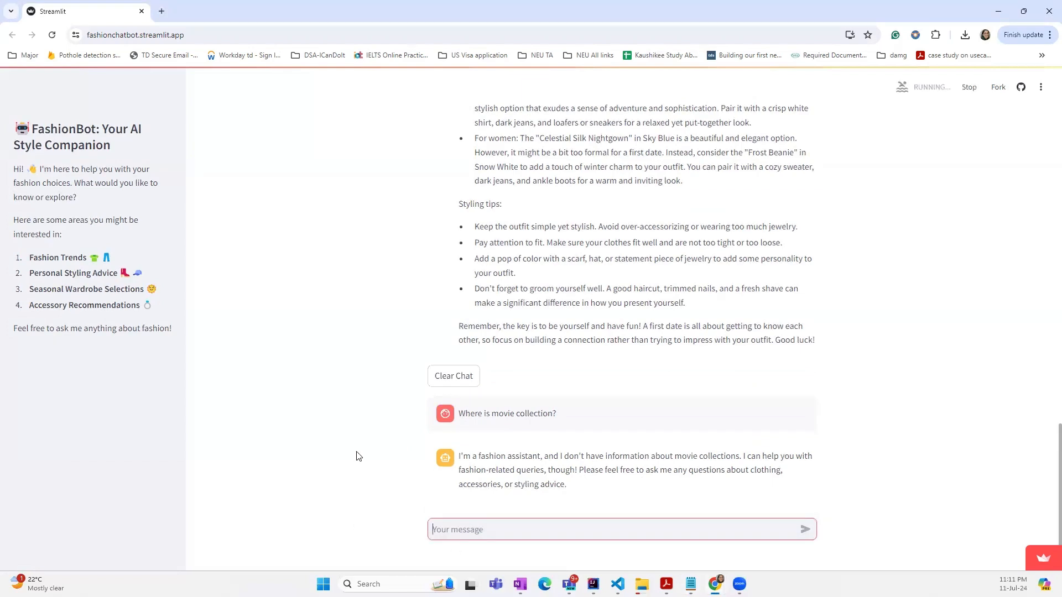
Ask 'Why is the sky blue?' and get the reply that it is outside the fashion database's scope.
text(Why is the sky blue?)
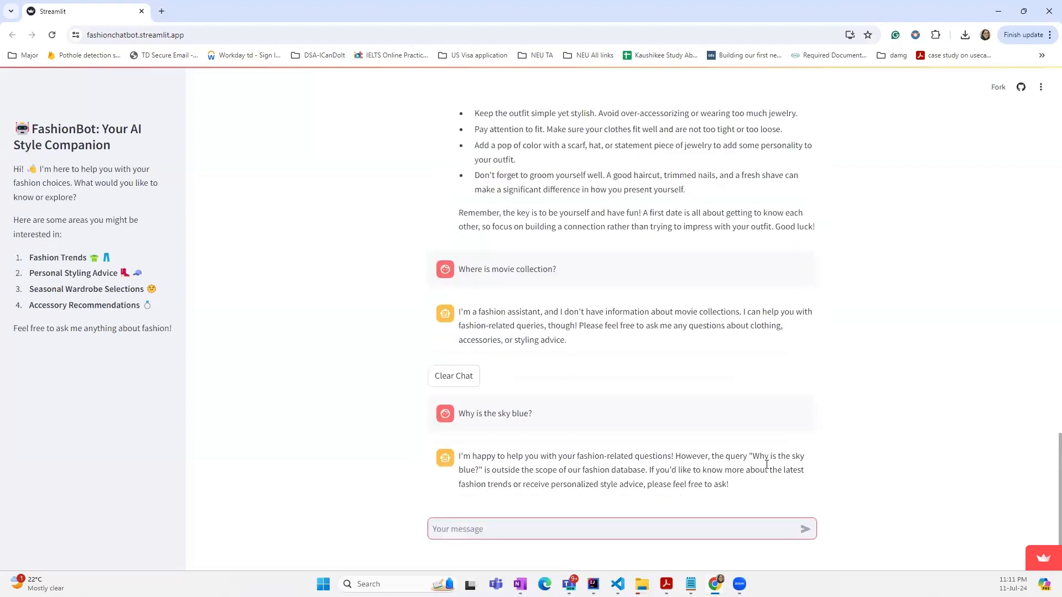
click(609, 529)
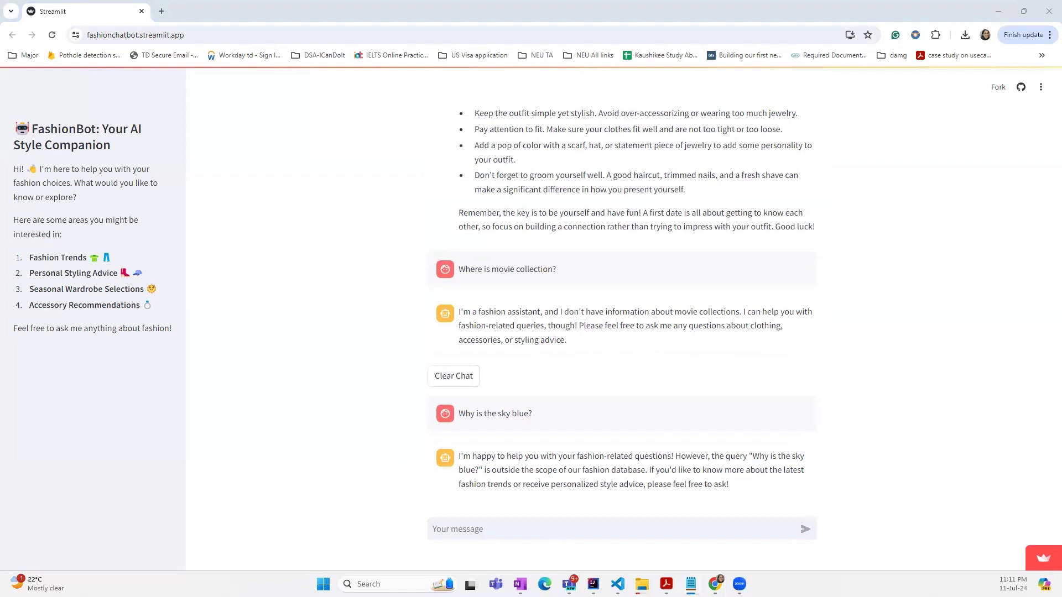
click(616, 529)
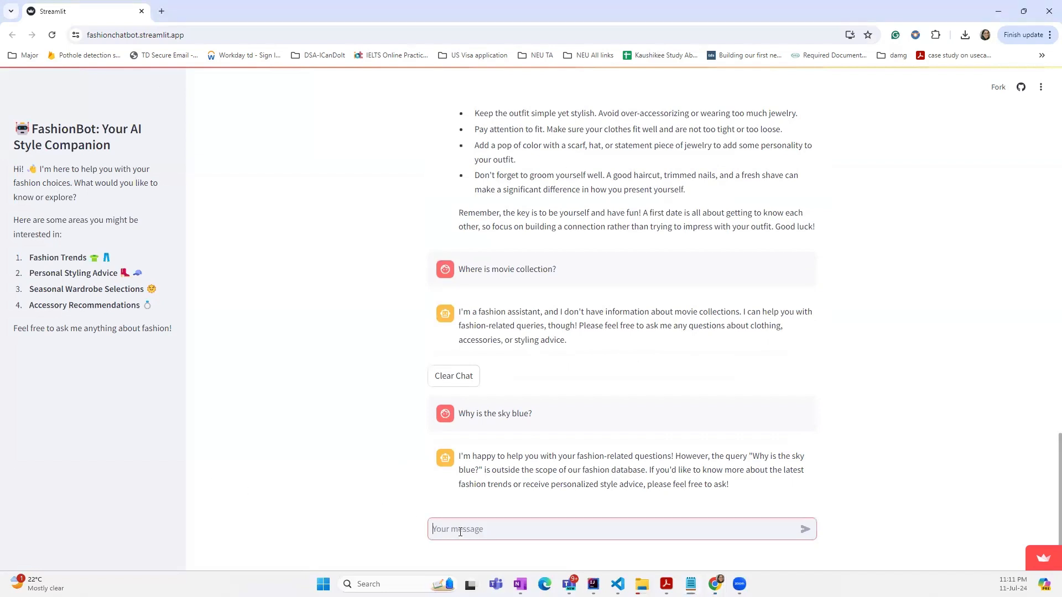
Ask the misspelled 'men cliothin recommenations?' and get the bot's request to refine the query.
text(men cliothin recommenations?)
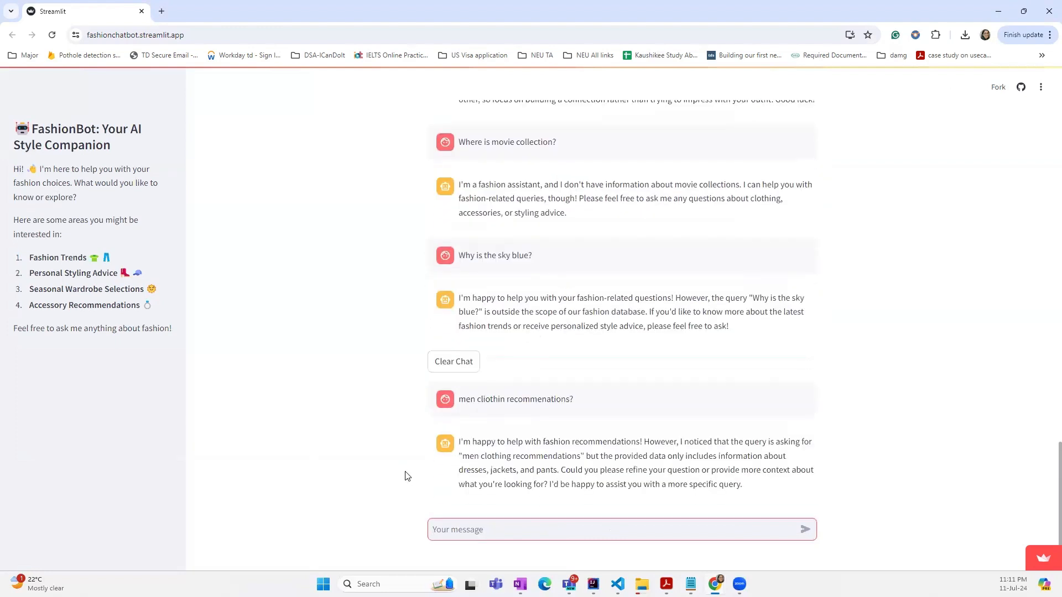
click(610, 530)
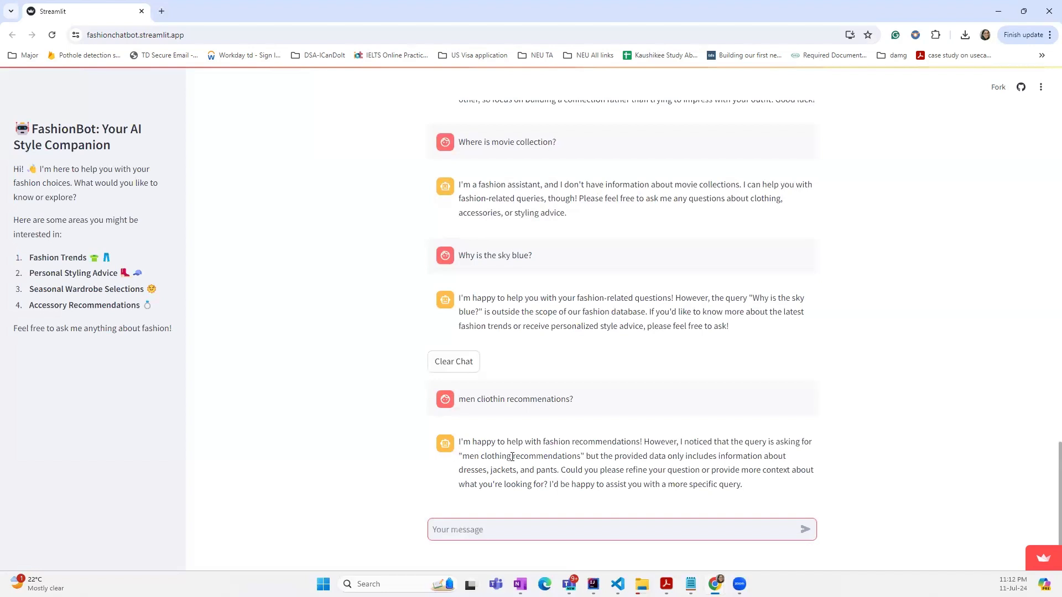
click(610, 529)
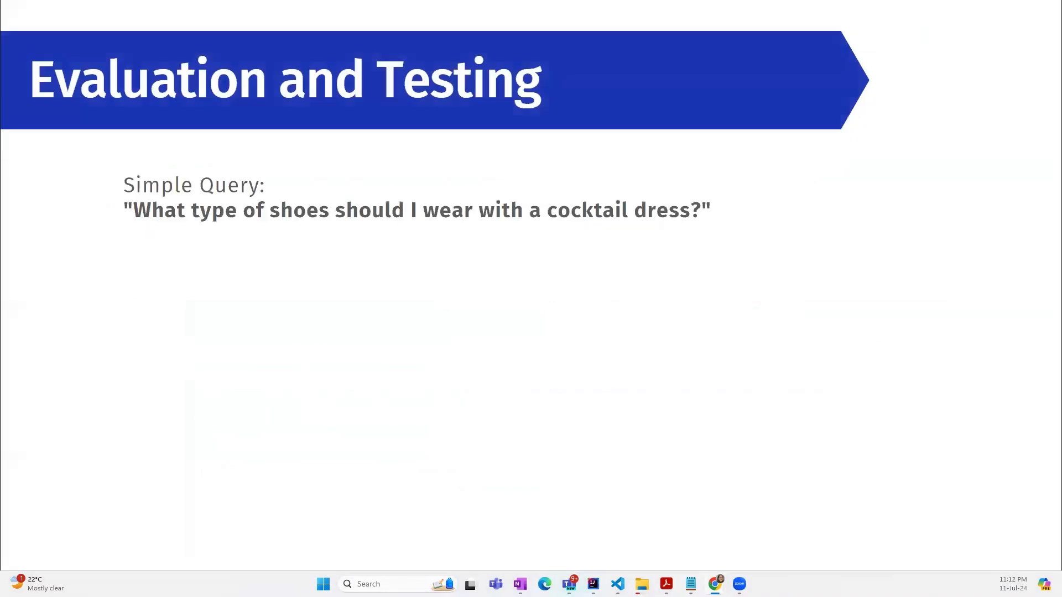
Advance through the simple, scenario-based and out-of-scope query slides to the LLM comparison slide.
key(Right)
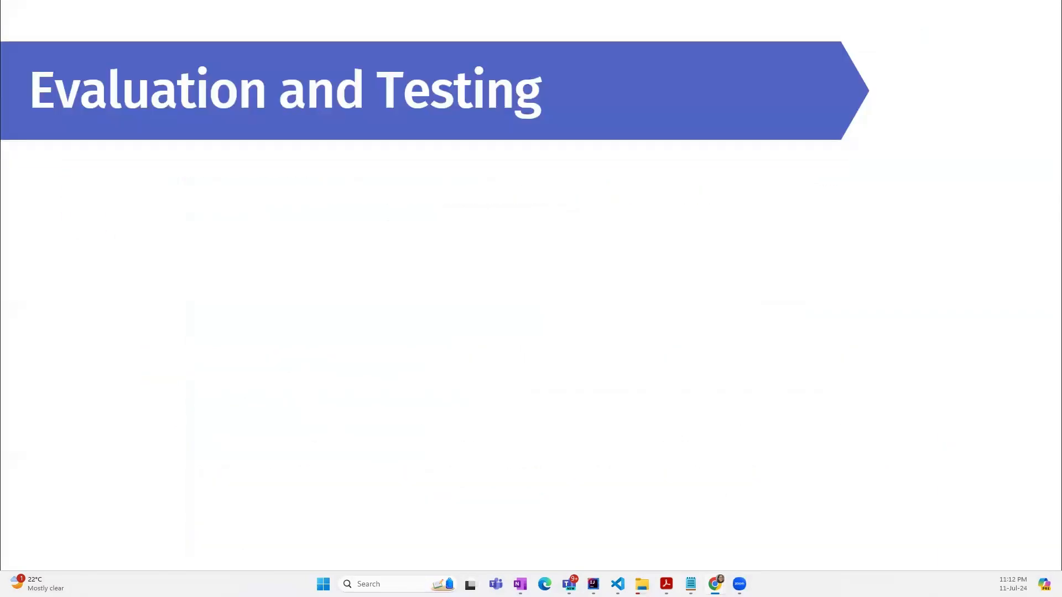
key(right)
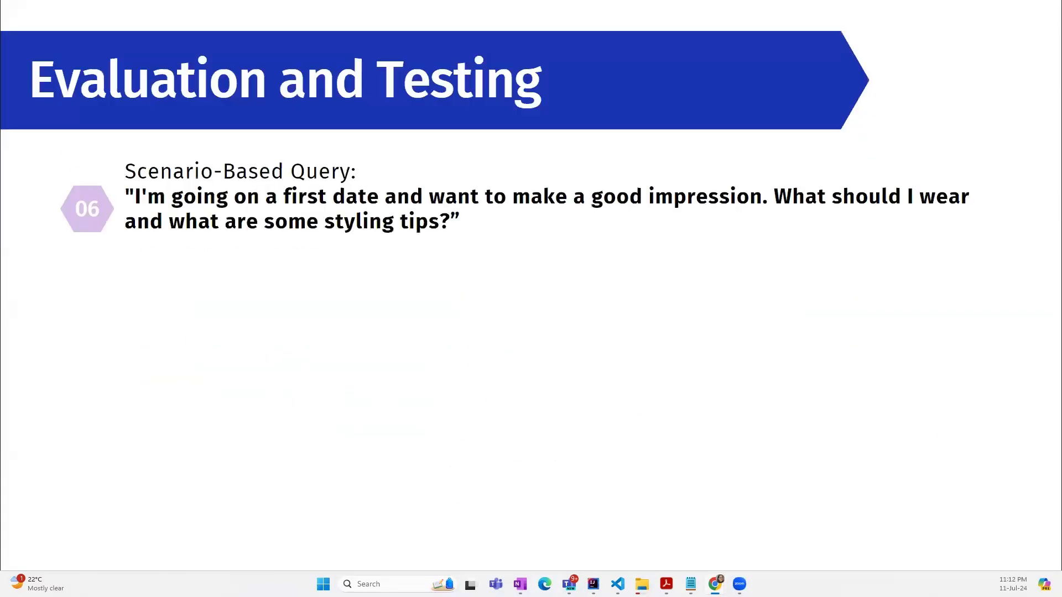
key(right)
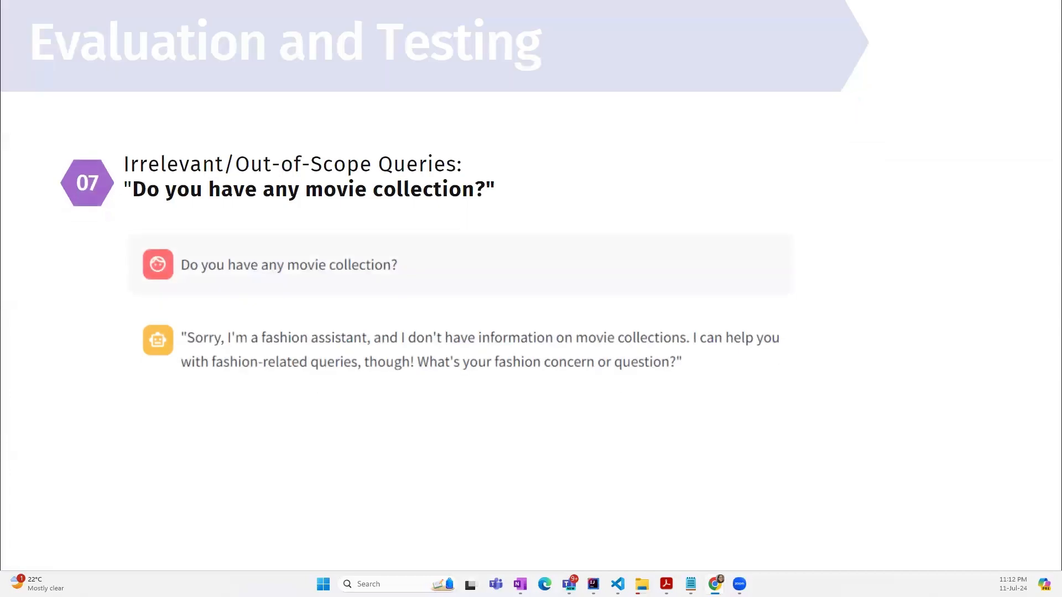
key(right)
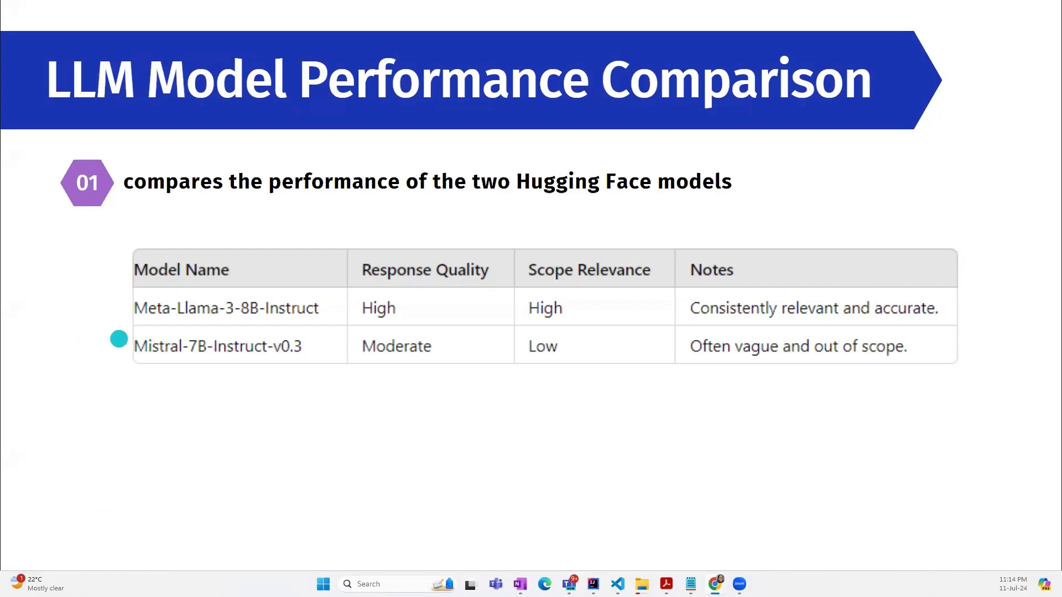
mouse_move(283, 337)
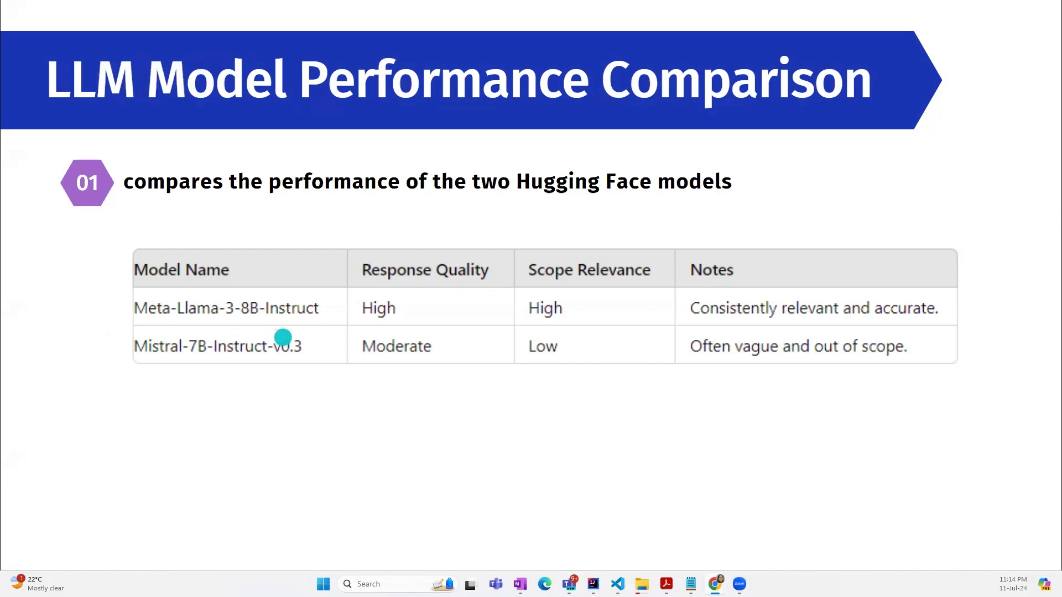